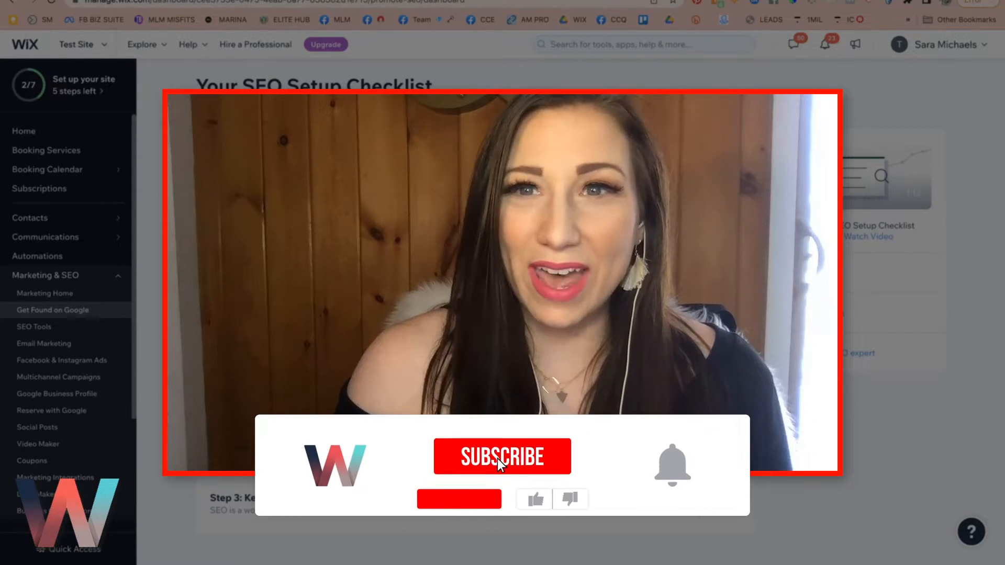
# Navigate from the dashboard home through Marketing and SEO tools to the Get Found on Google checklist.
pyautogui.click(503, 456)
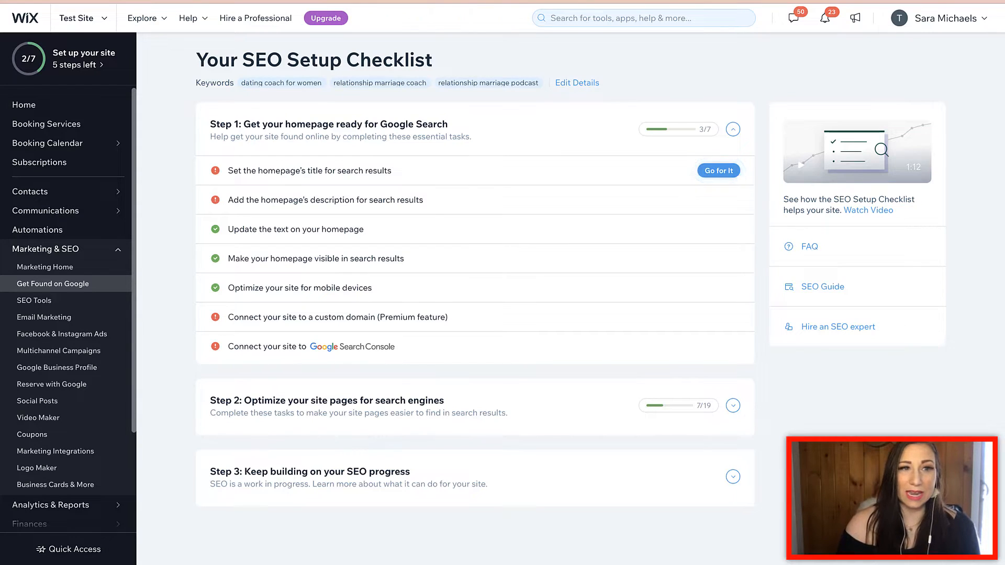
pyautogui.scroll(-3)
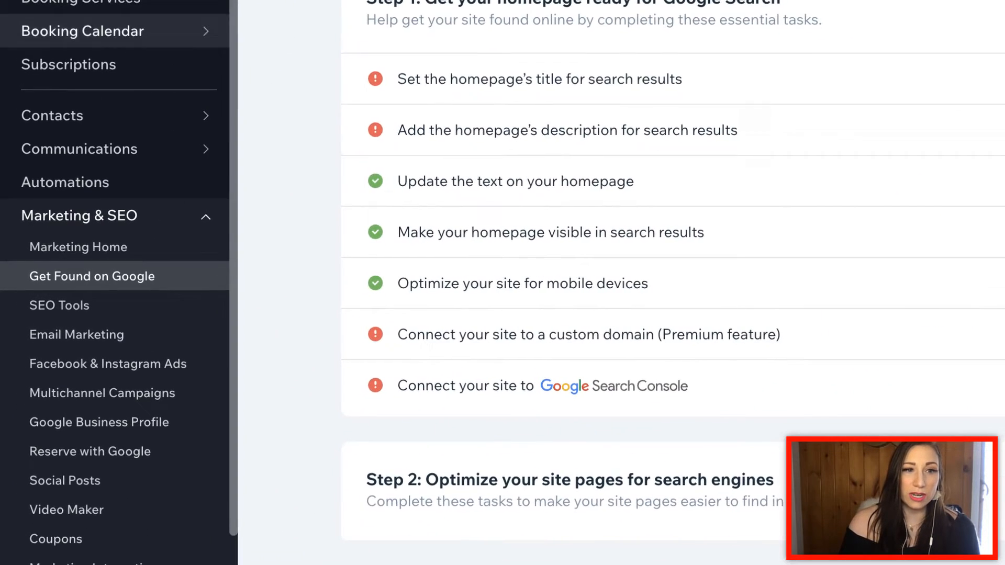
pyautogui.click(80, 216)
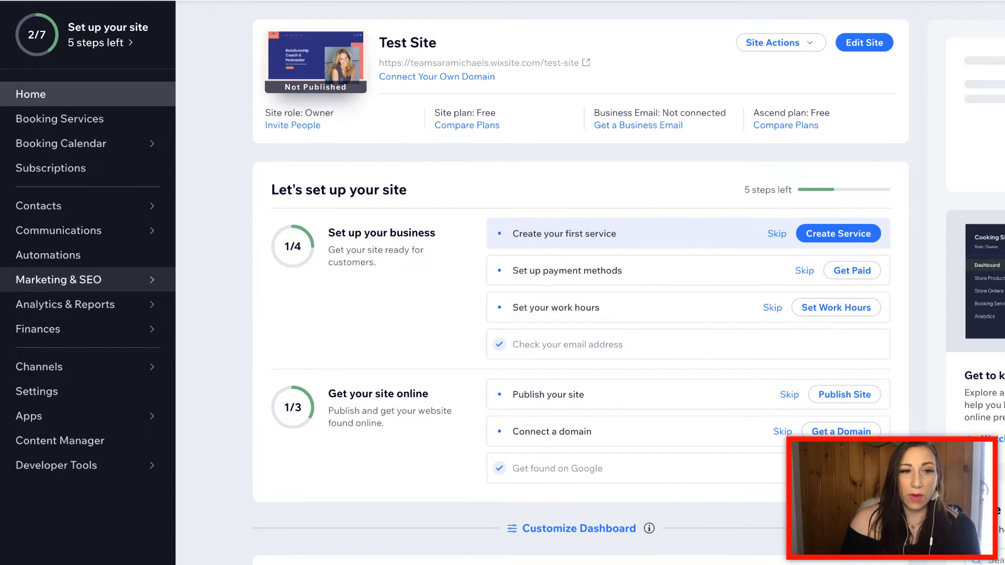
pyautogui.click(57, 280)
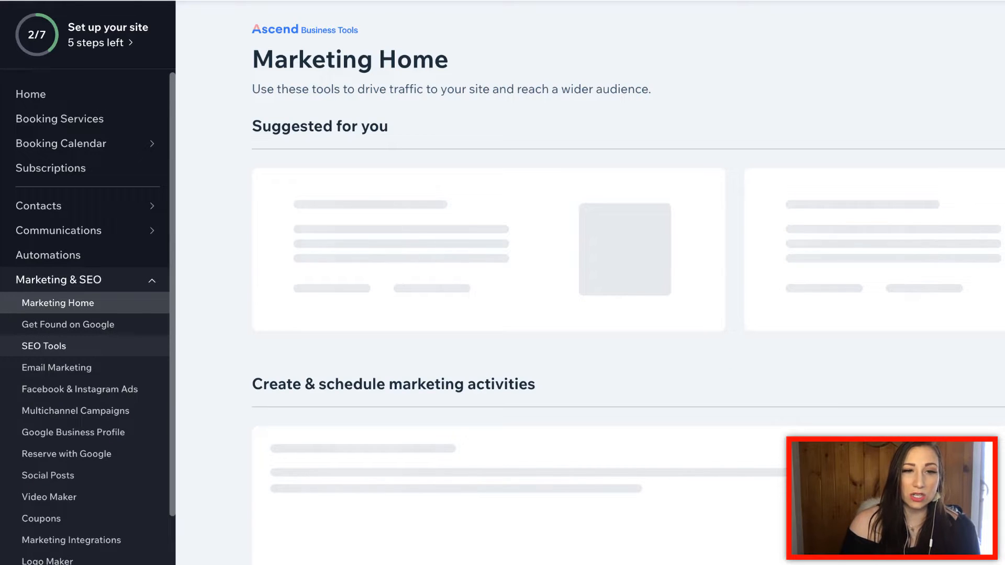
pyautogui.click(45, 347)
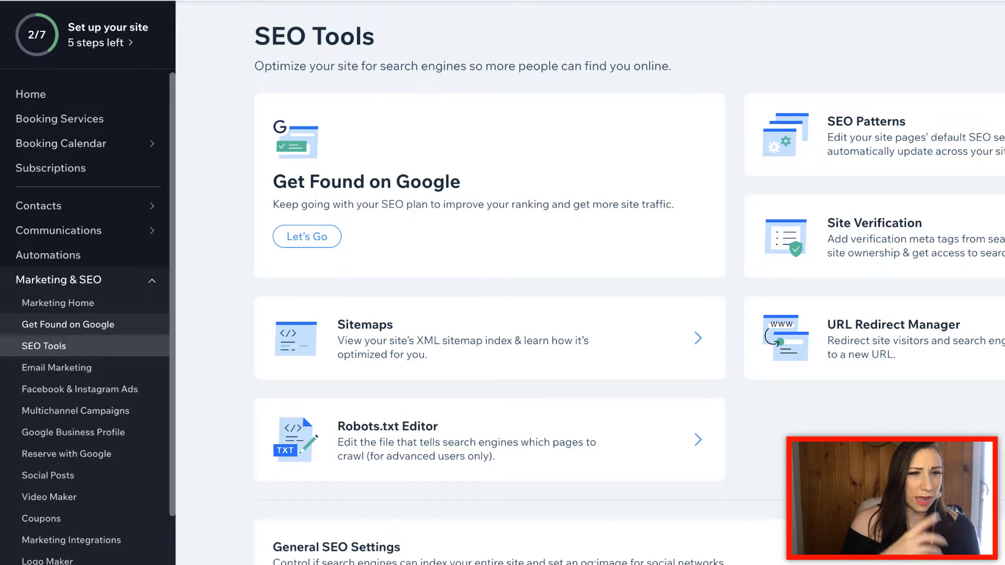
pyautogui.click(68, 324)
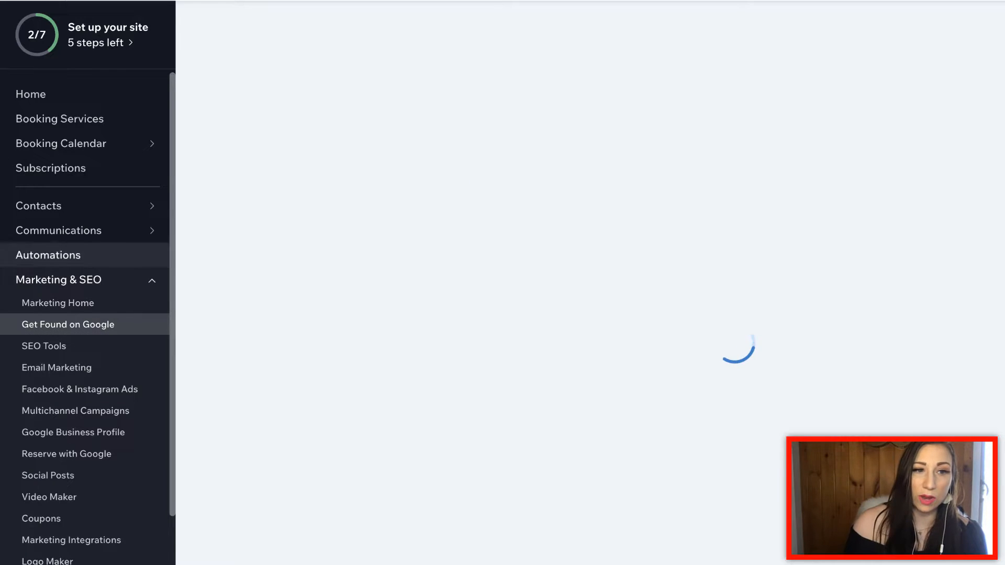
pyautogui.click(67, 325)
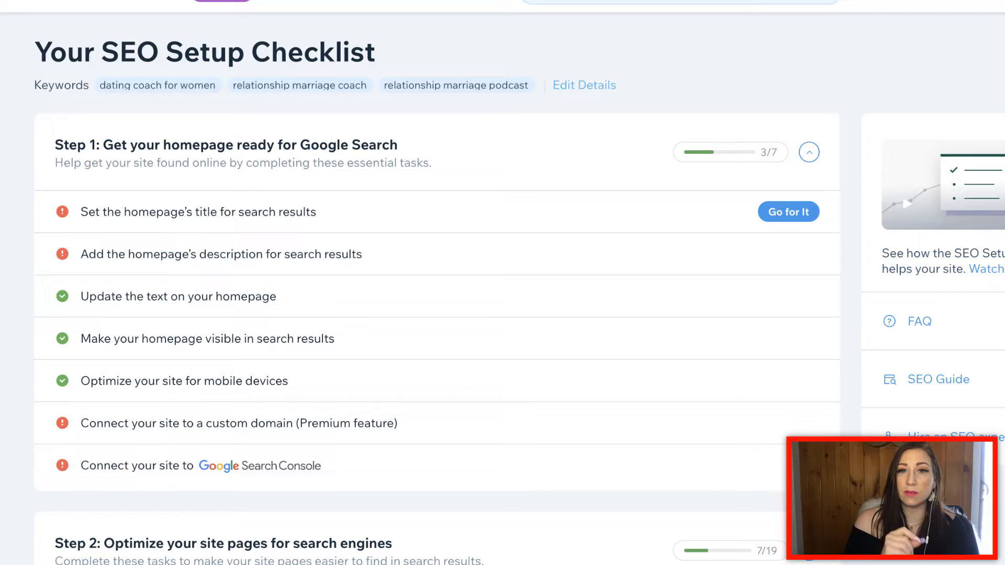
# Go to Edit Details on the checklist to reach the site info and keywords settings.
pyautogui.click(582, 85)
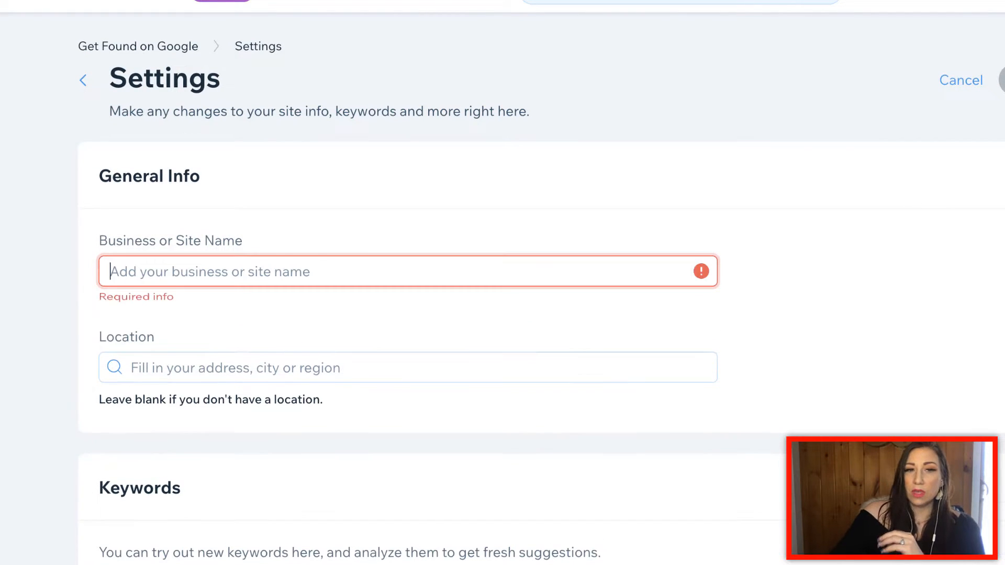
pyautogui.write('S')
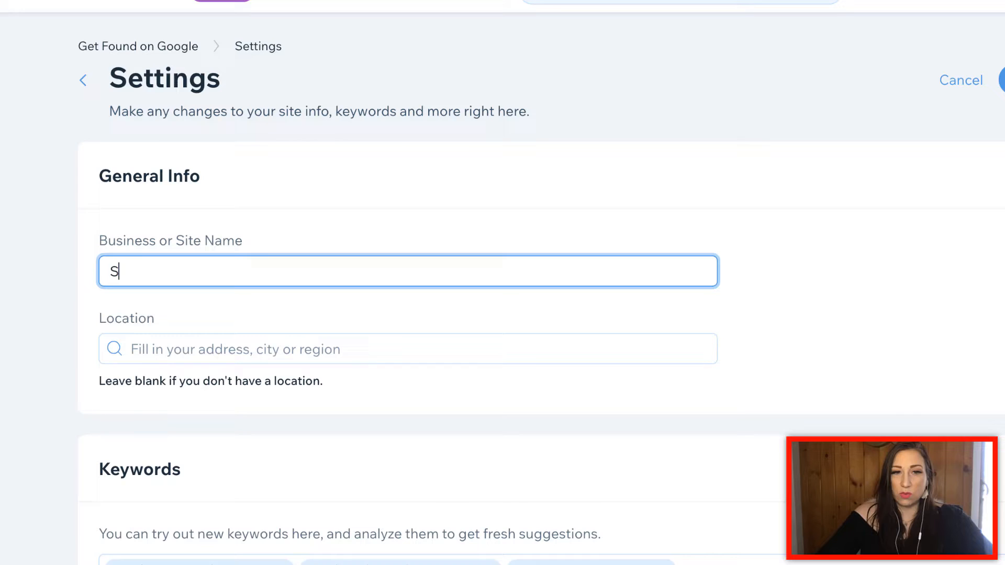
pyautogui.write('andra')
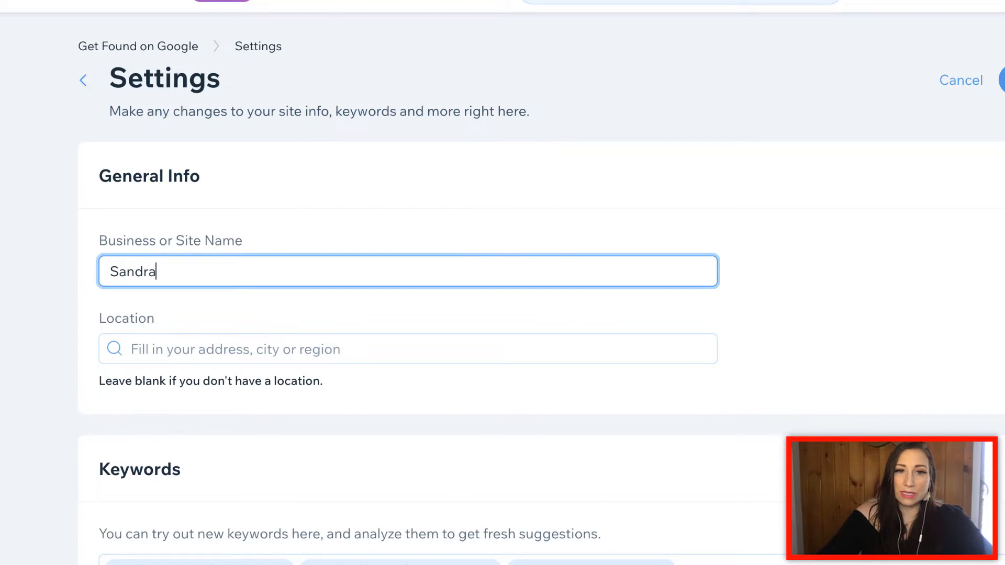
pyautogui.write('Fisher')
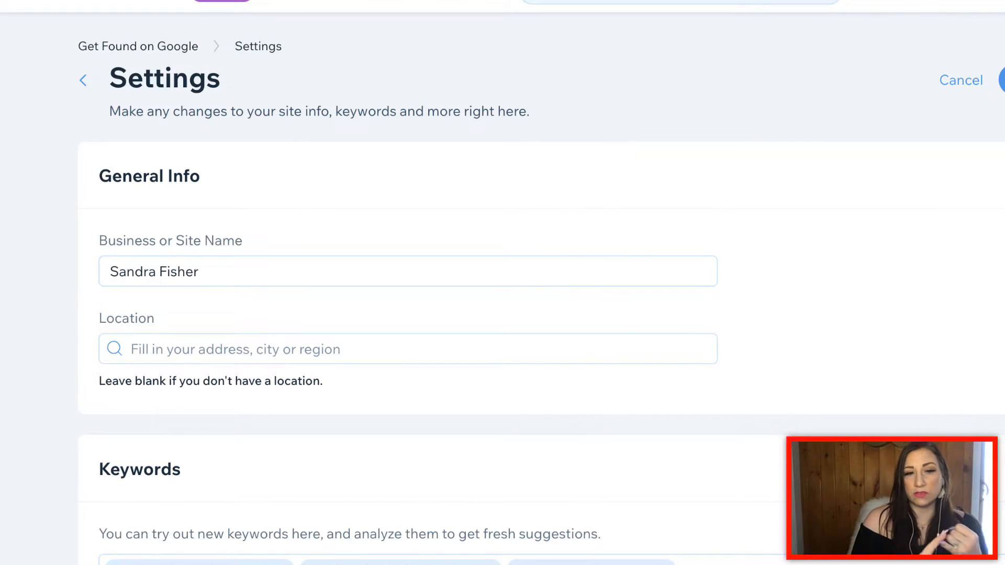
pyautogui.click(408, 272)
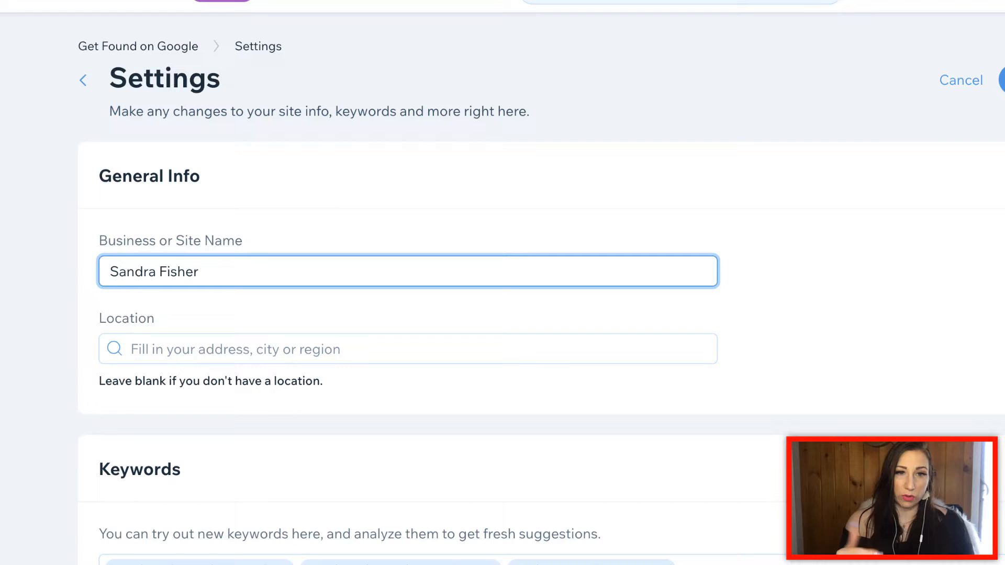
pyautogui.click(407, 348)
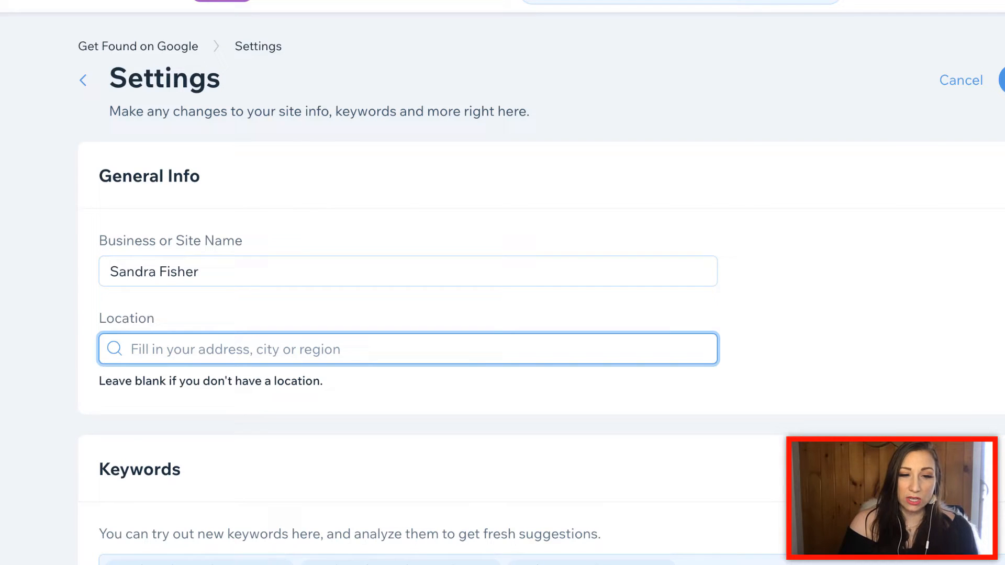
# Bring the empty Keywords section into view and focus its input box.
pyautogui.scroll(-3)
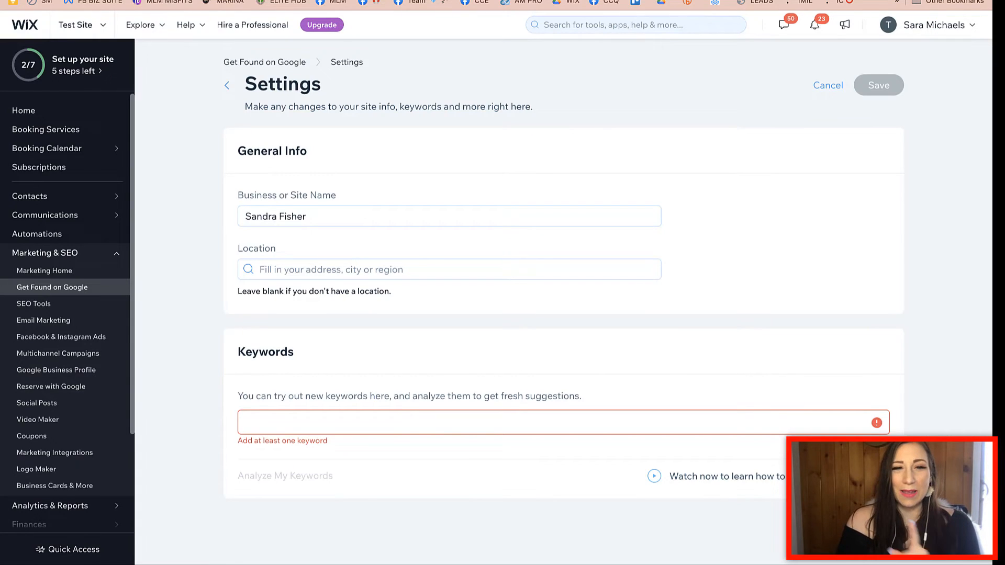
pyautogui.click(563, 422)
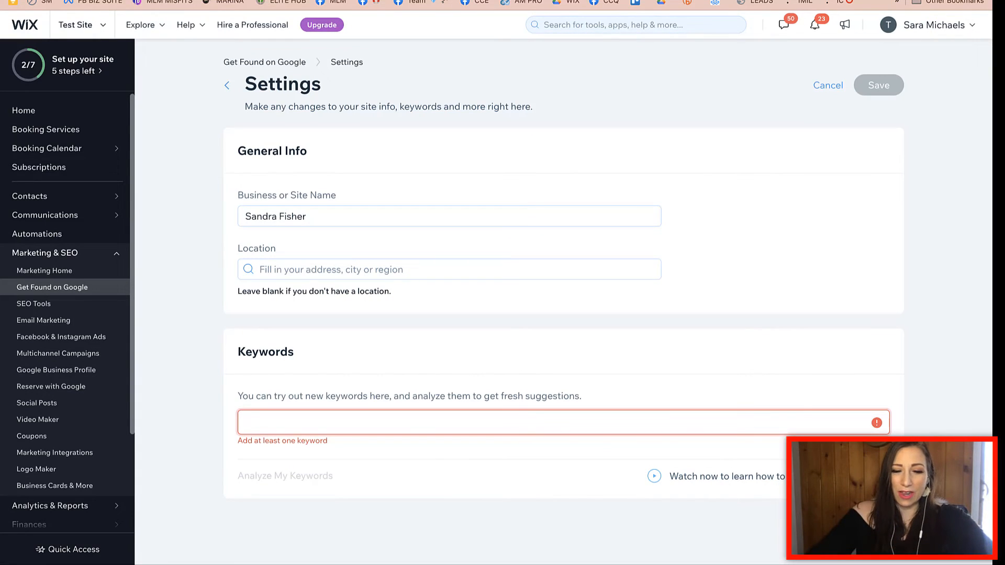
# Add relationship coach, relationship podcast and marriage coach podcast as keyword tags.
pyautogui.write('relationship coach relationship podcast marriage coach podcs')
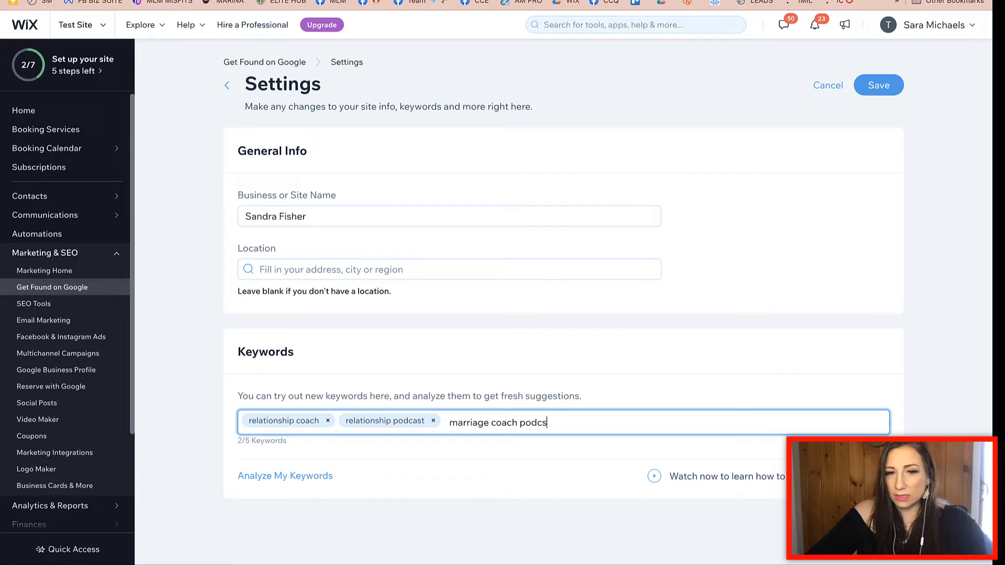
pyautogui.write('ast')
pyautogui.press('Enter')
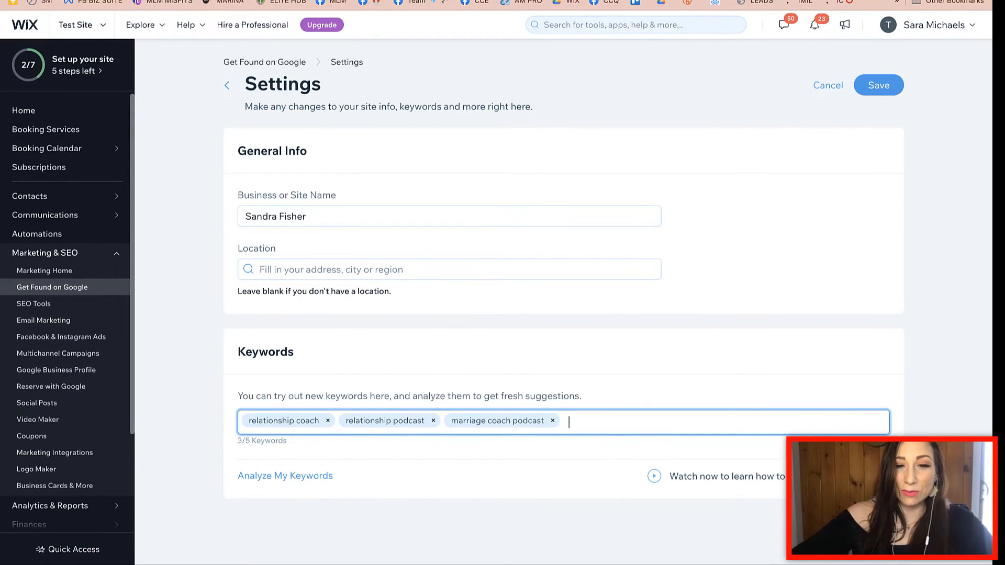
# Add 'relationship coach for divorced women' as the fourth keyword tag.
pyautogui.write('relationship coach for divorced women')
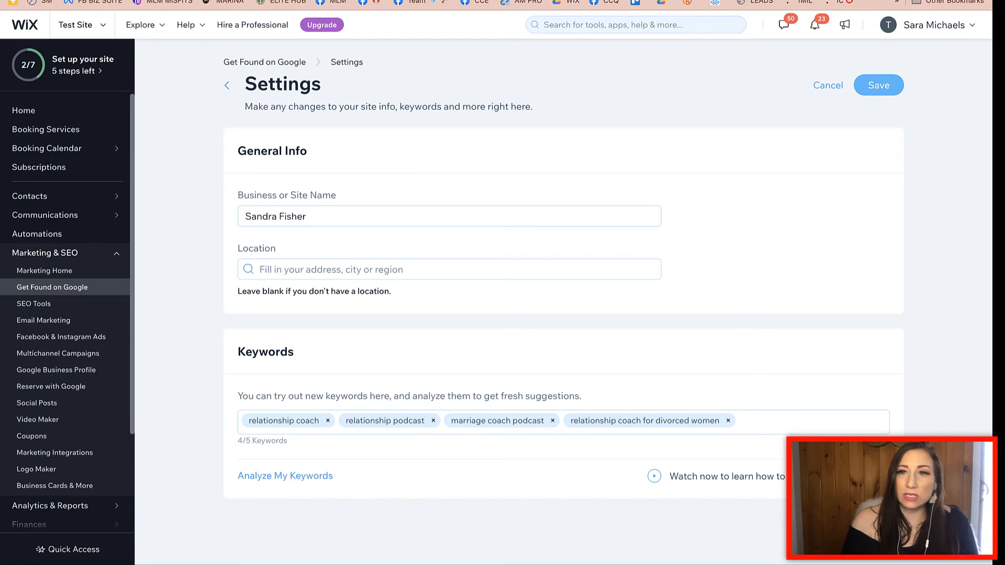
# Save the Get Found on Google settings and confirm, returning to the SEO Setup Checklist.
pyautogui.click(879, 85)
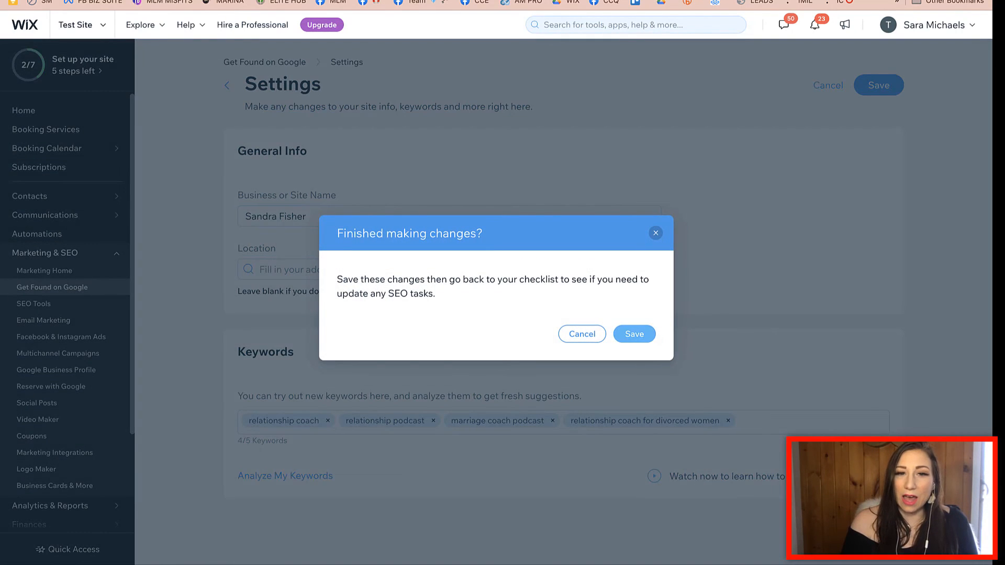
pyautogui.click(633, 334)
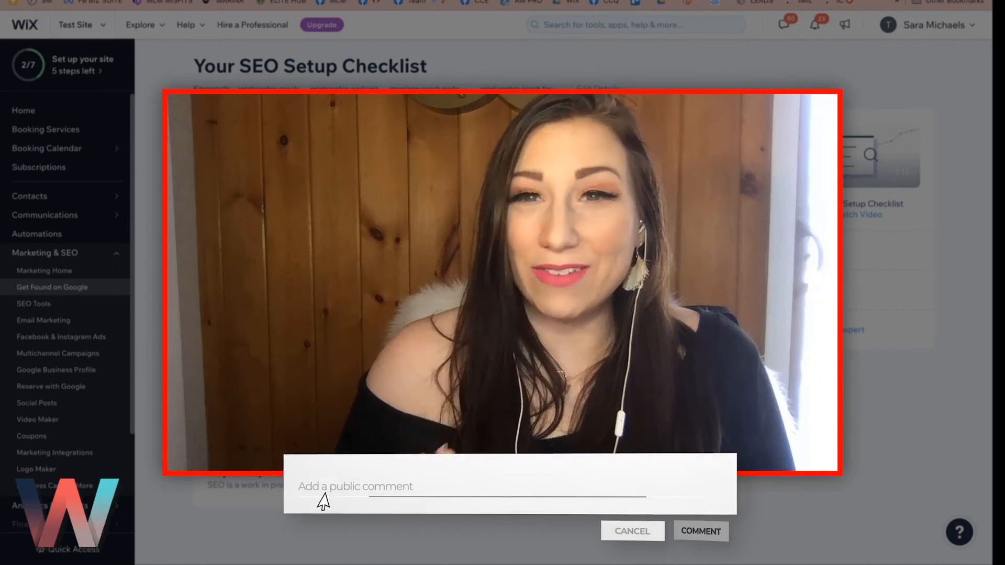
pyautogui.write('Leave a c')
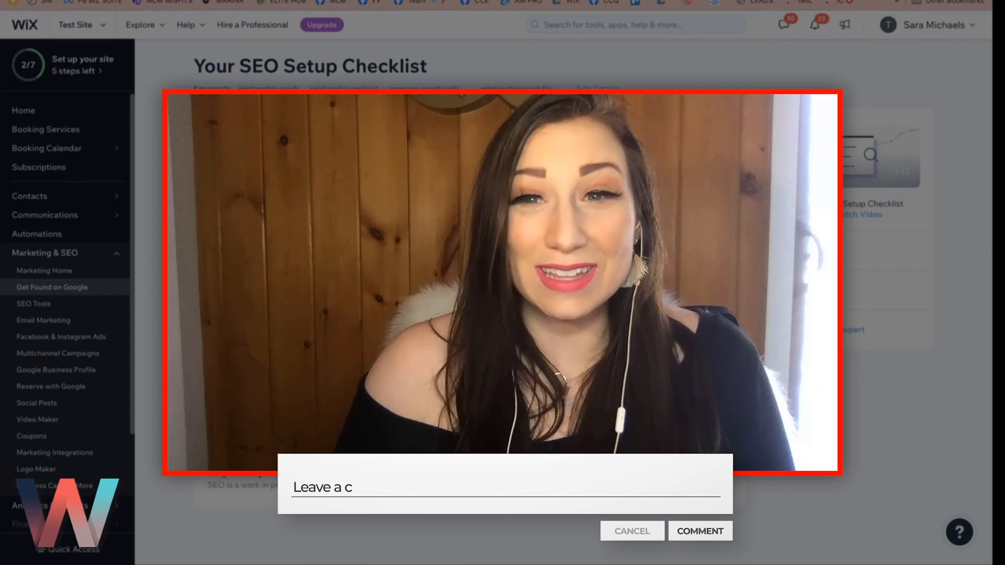
pyautogui.write('omment below!')
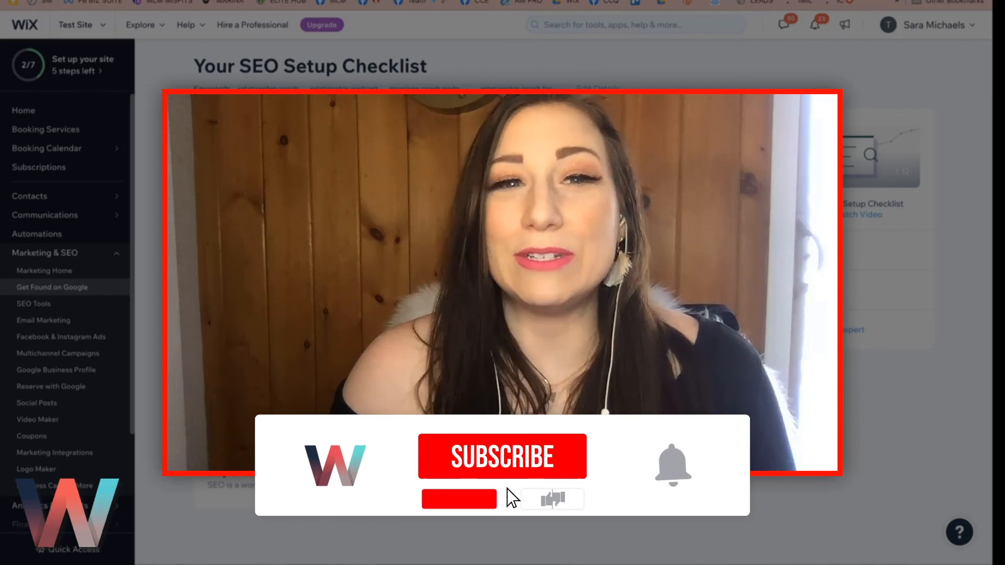
pyautogui.click(503, 457)
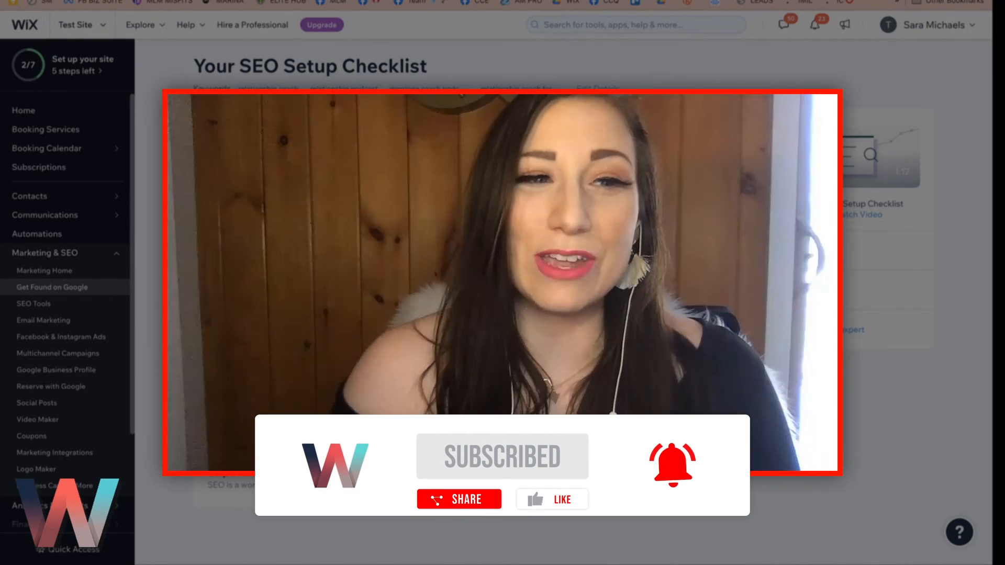